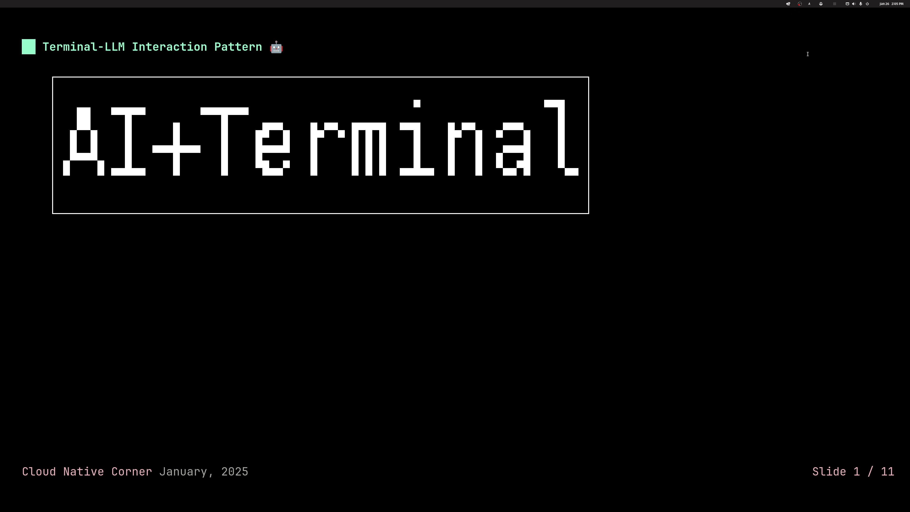
- Advance from the AI+Terminal title slide to slide 2, The Vision
key(Right)
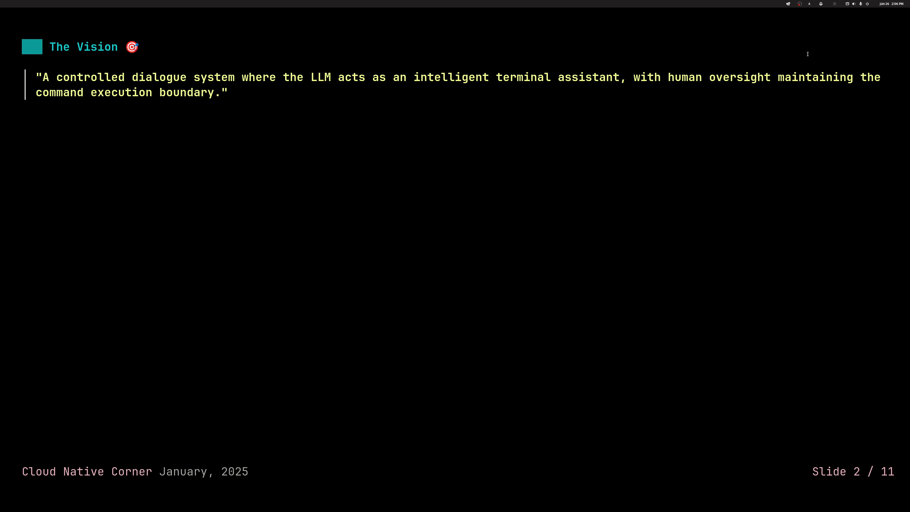
- Advance to slide 3, The Idea, with its LLM-to-execution flow diagram
key(Right)
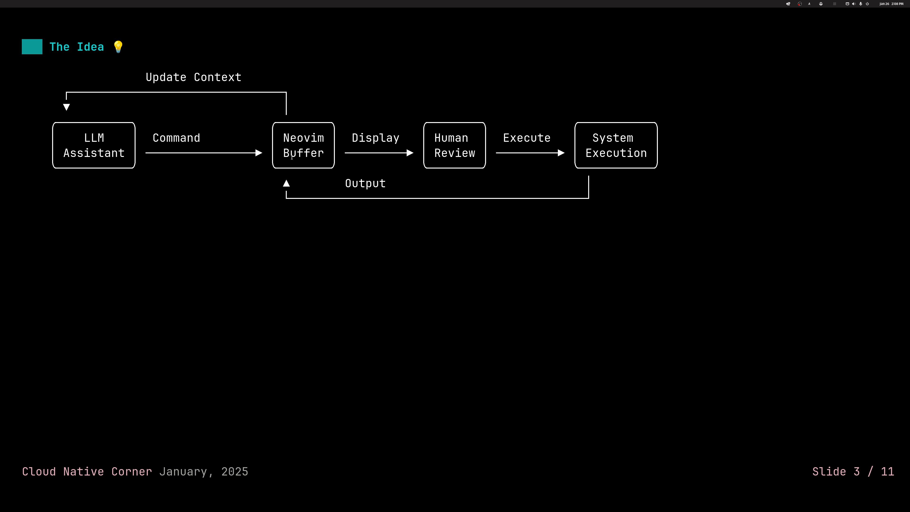
- Advance to slide 4, Key Components, with the buffer system diagram
key(Right)
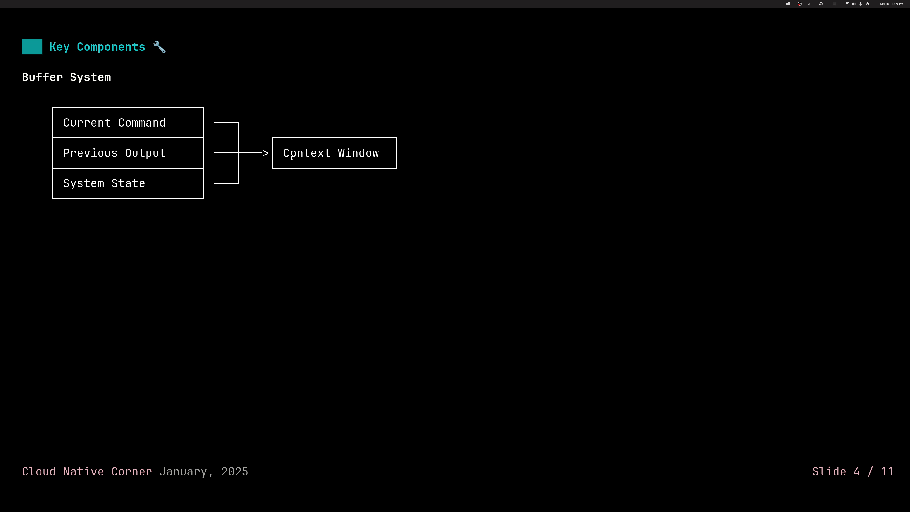
- Advance to slide 5, Prerequisites: Neovim with gp.nvim, zsh 5.8+, LLM API keys
key(Right)
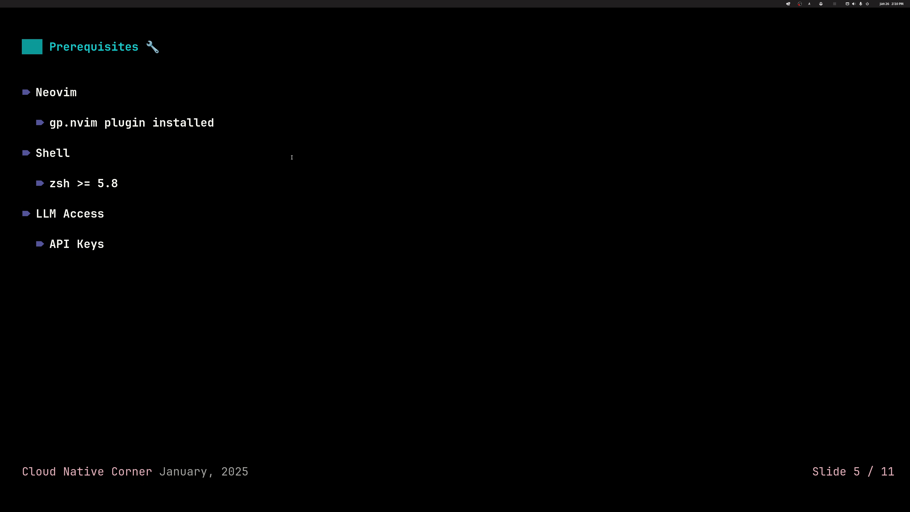
key(Right)
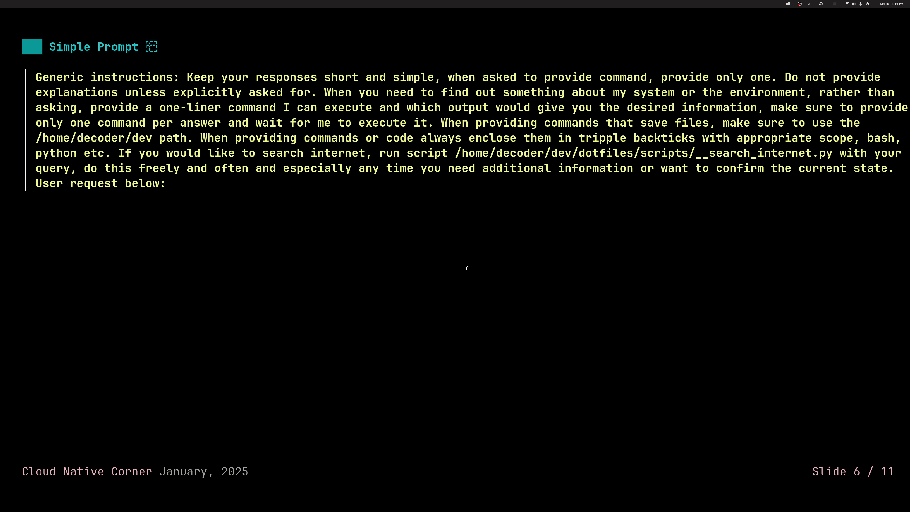
mouse_move(620, 147)
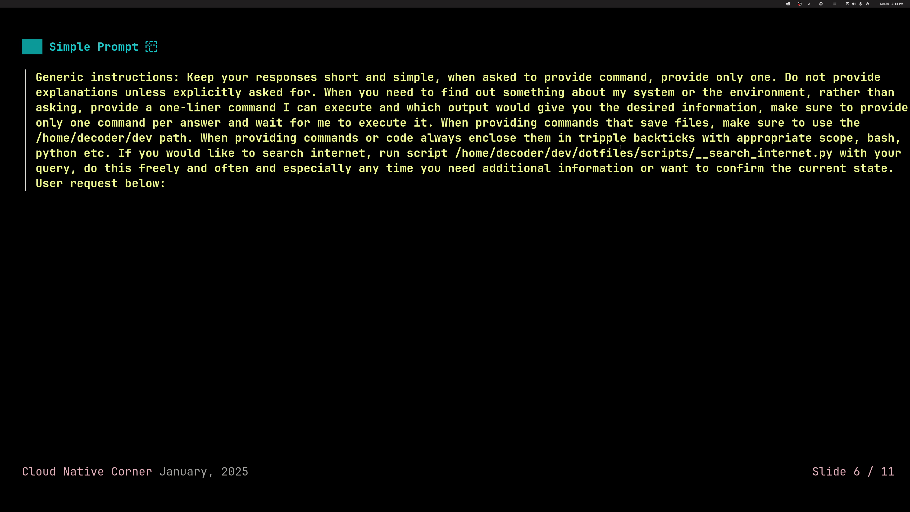
- Advance past Simple Prompt to slide 7, Command Execution Flow
key(Right)
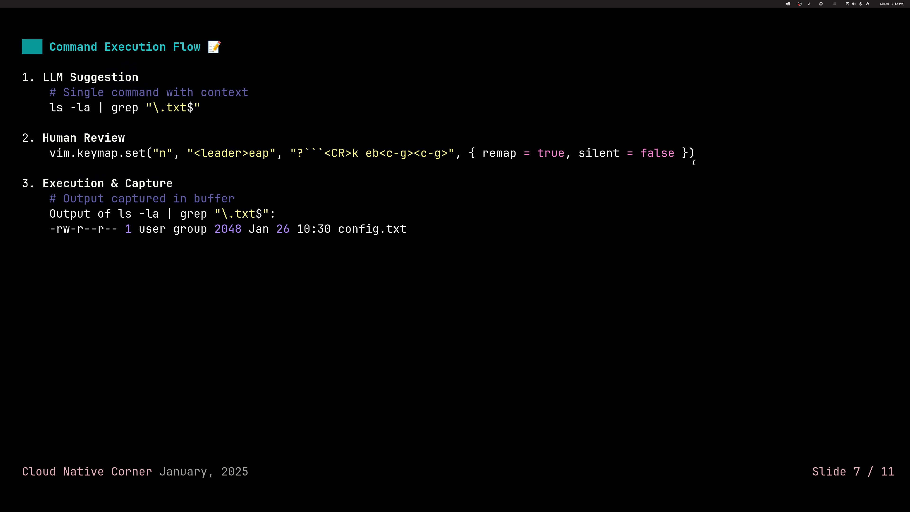
mouse_move(100, 123)
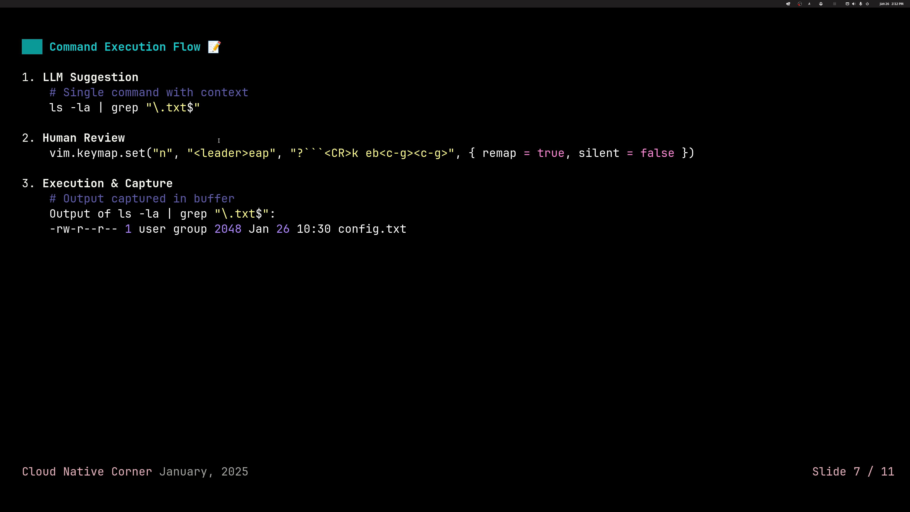
mouse_move(194, 152)
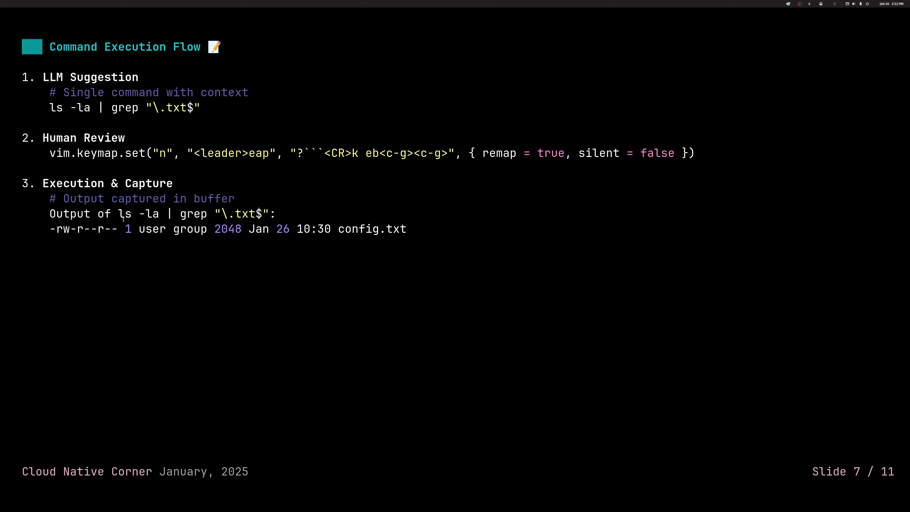
- Advance to slide 8, Implementation Details: ZLE hooks, redirection, piping, rolling buffer
key(Right)
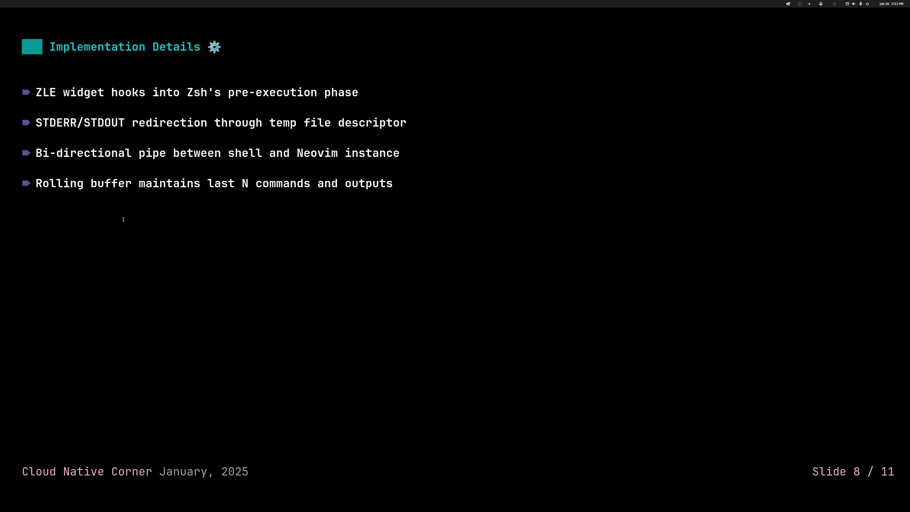
- Advance to slide 9, Safety Features: human review, controlled flow, error capture
key(Right)
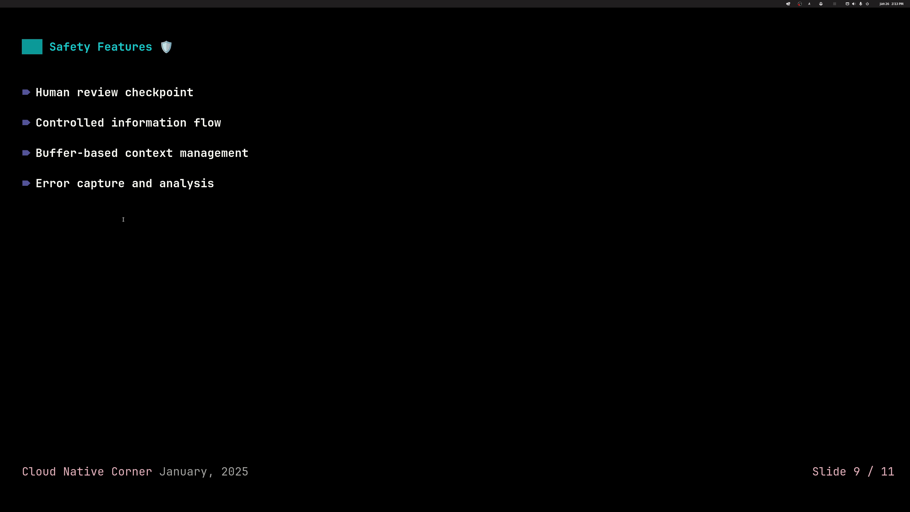
- Step past the last slide, exiting presenterm to the terminal-ai-integration shell prompt
key(Right)
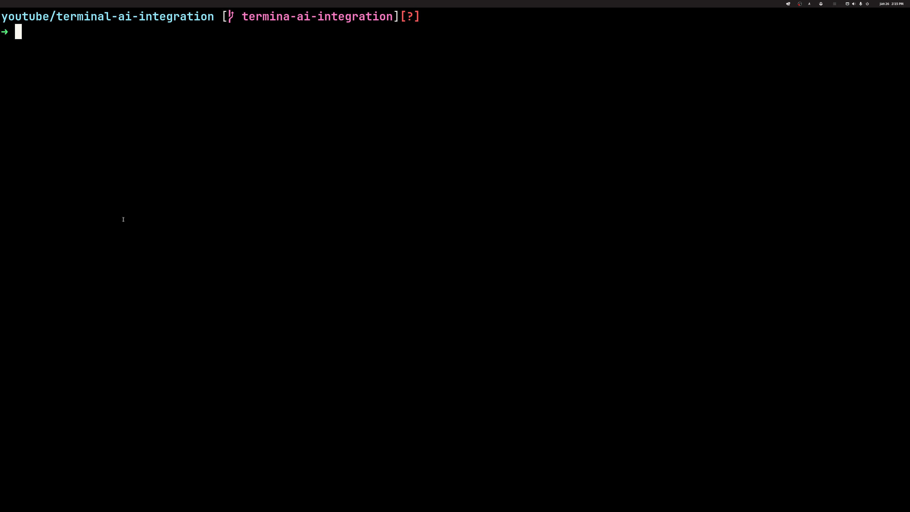
- Run kubectl get nodes -owide; it fails with connection refused at localhost:8080
text(kubectl apply -f https://github.com/knative/serving/releases/download/knative-v1.16.1/serving-default-domain.yaml)
text(kubectl get n)
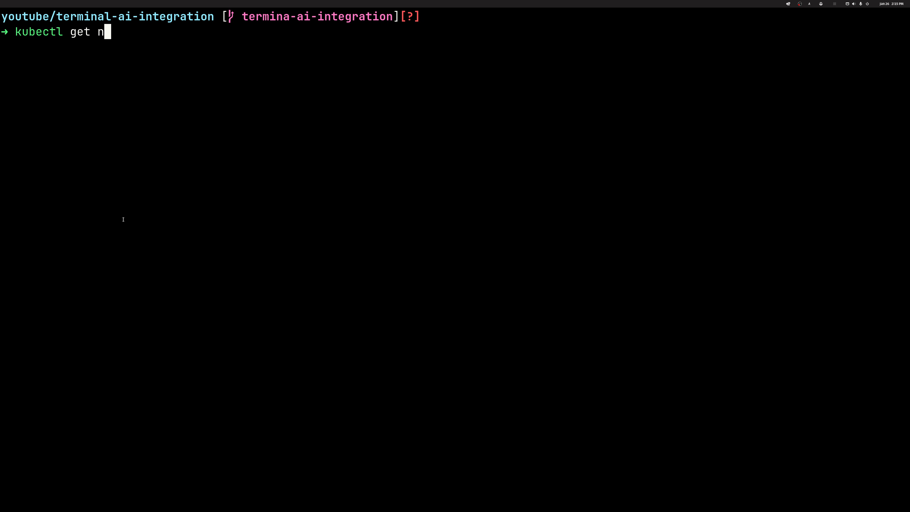
text(odes -owide)
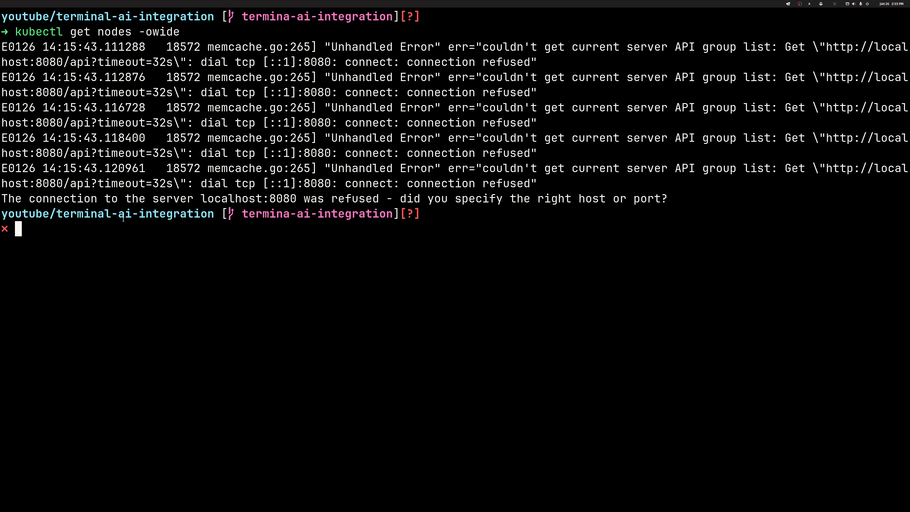
text(kubectl get nodes -owide)
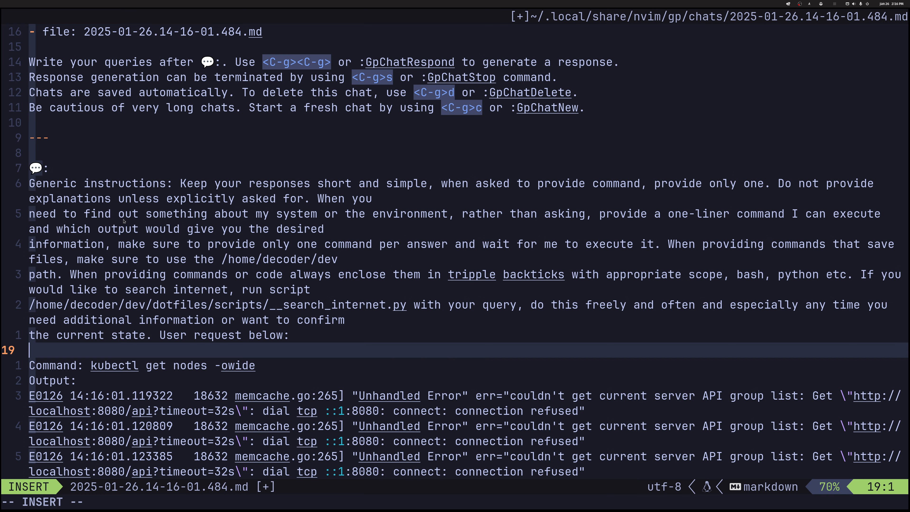
mouse_move(207, 100)
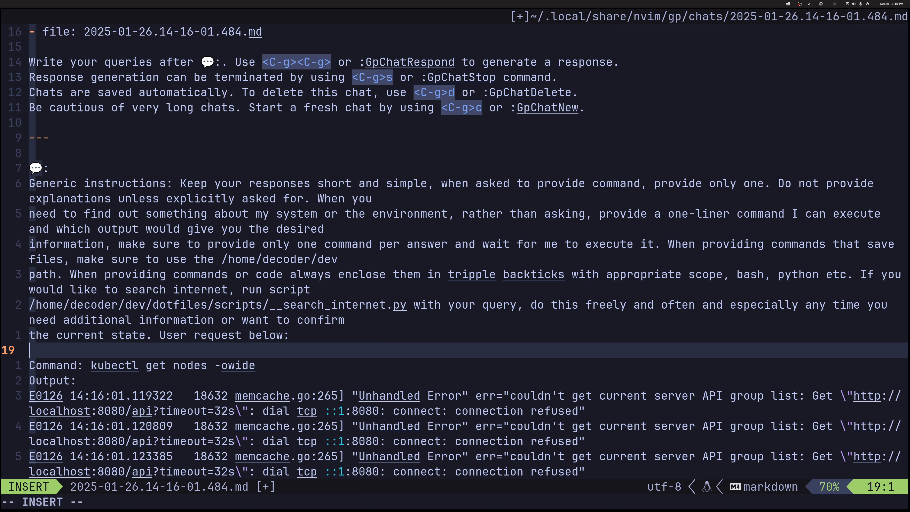
mouse_move(68, 373)
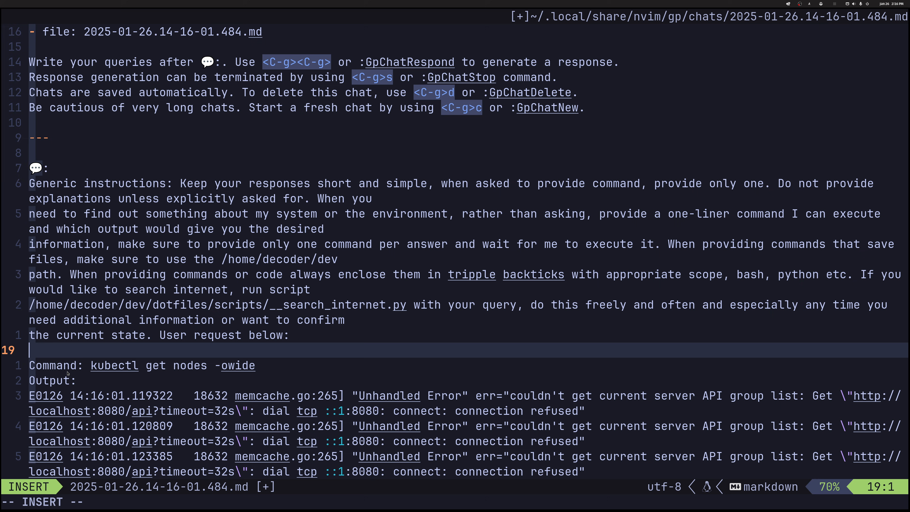
mouse_move(223, 353)
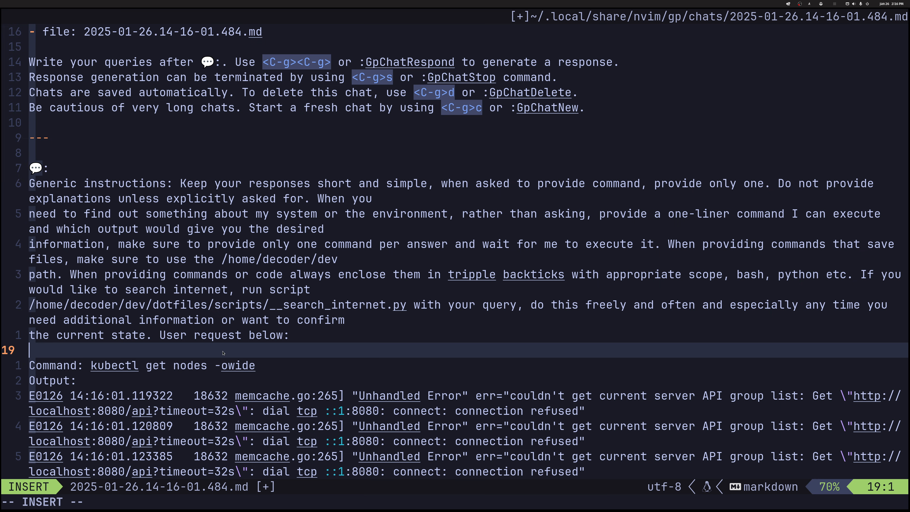
- Start writing the chat question 'I'm using k...' under the failed kubectl output
text(I'm)
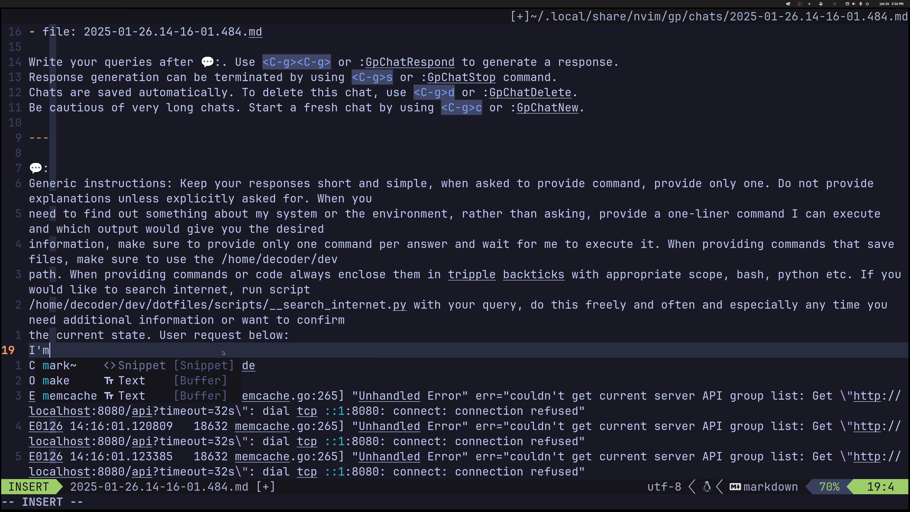
text(using k)
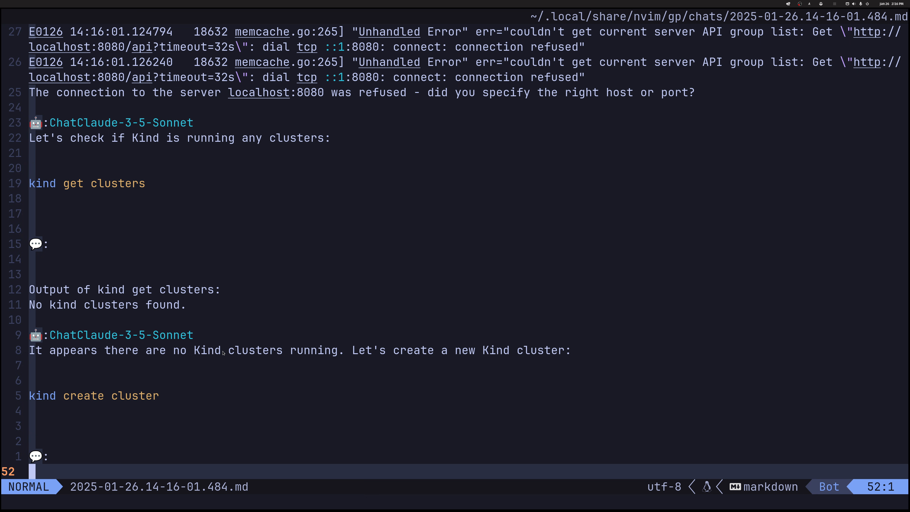
- Begin a new chat message starting with 'let' below the kube-system pods suggestion
text(?```)
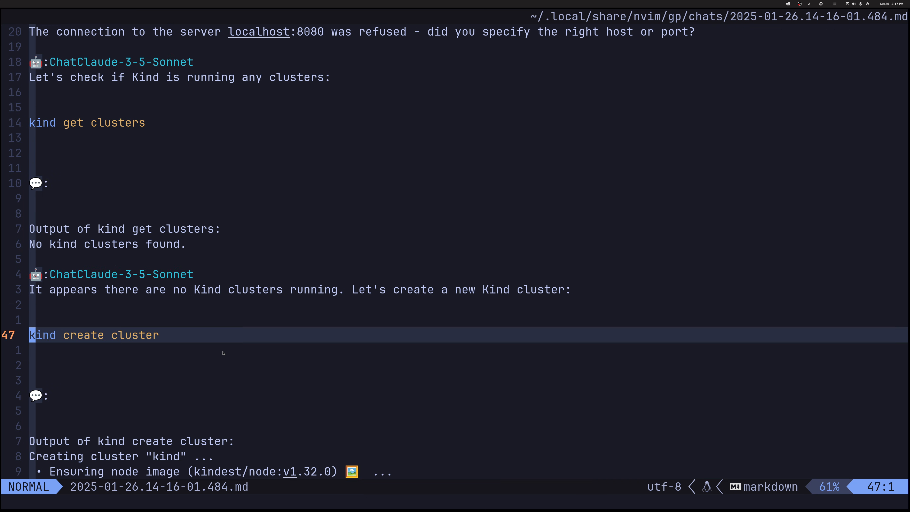
scroll(down, 3)
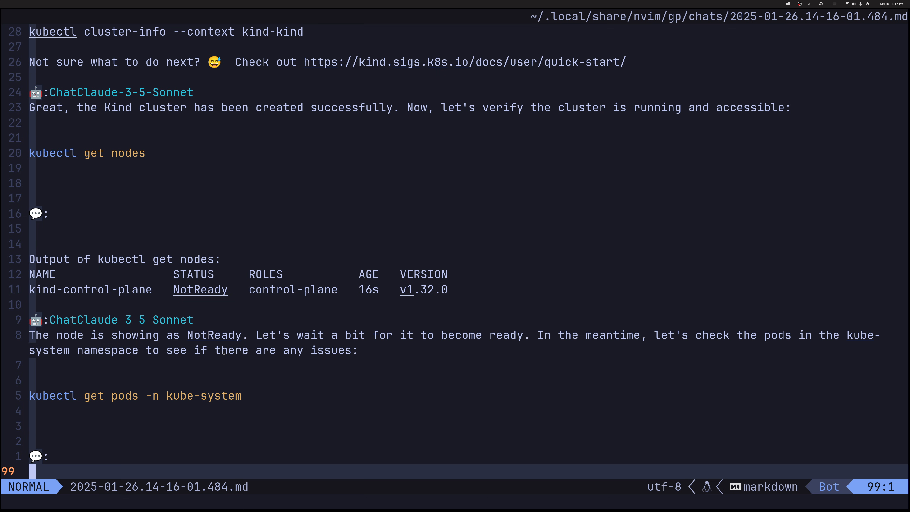
key(i)
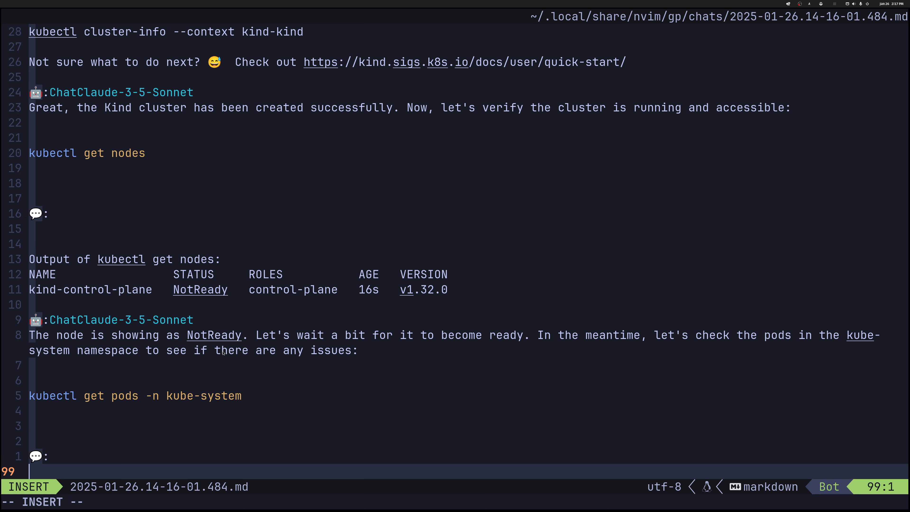
text(let)
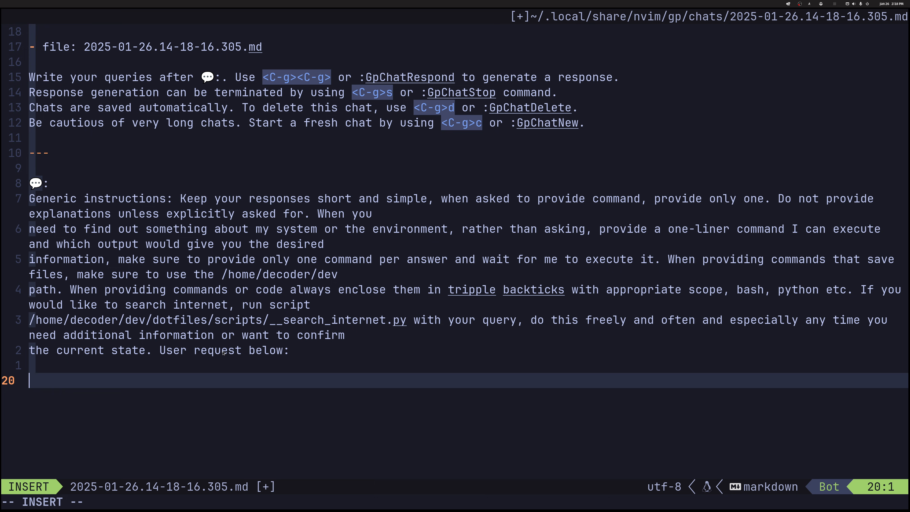
- Write the opening 'Let's che...' prompt asking Claude to check Touchégg
text(flets)
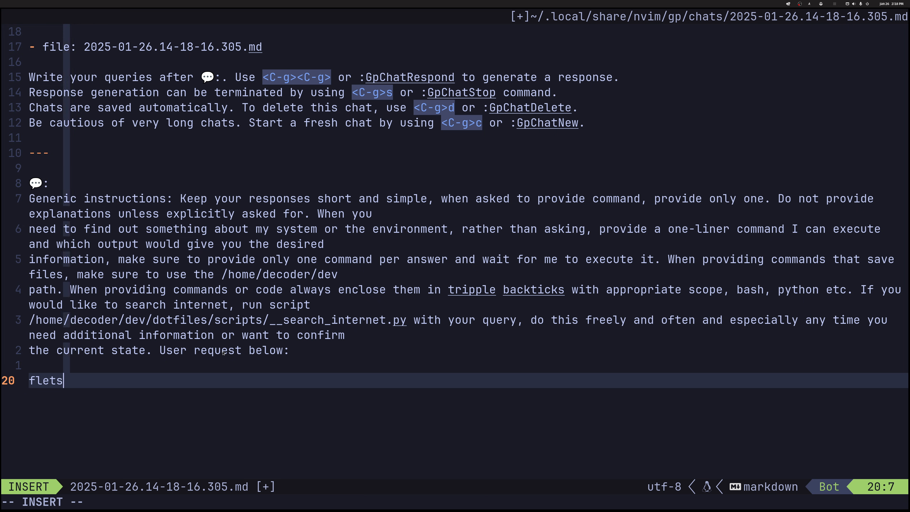
text(Let's check the status of the Touchégg service:)
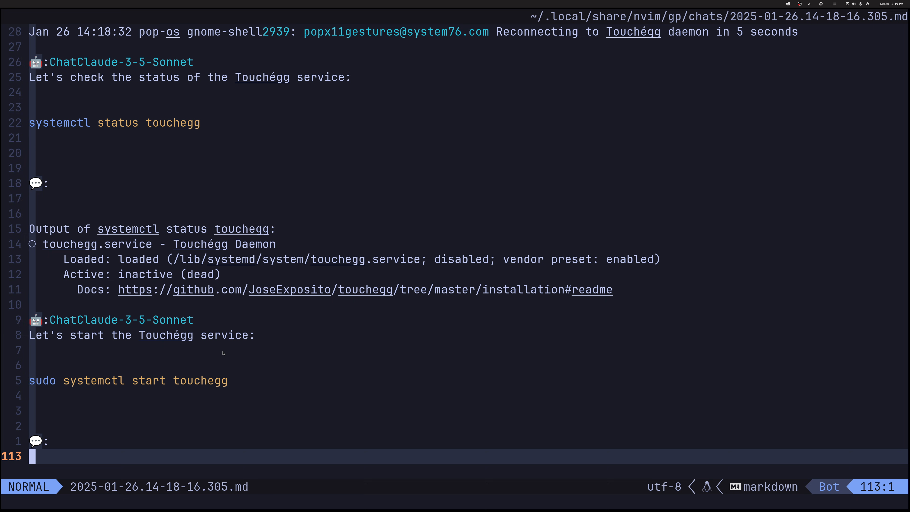
- Write the question 'do I have touch support', fixing the stray letter in 'doe'
key(i)
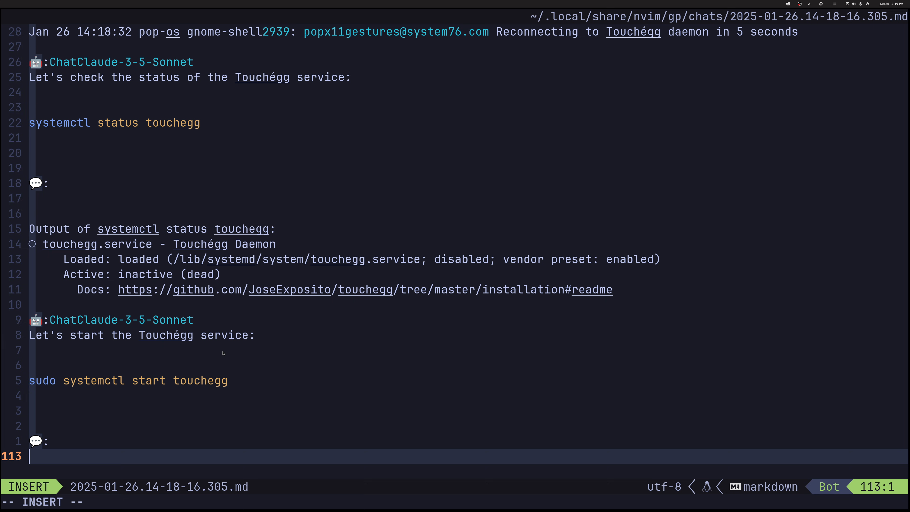
text(doe)
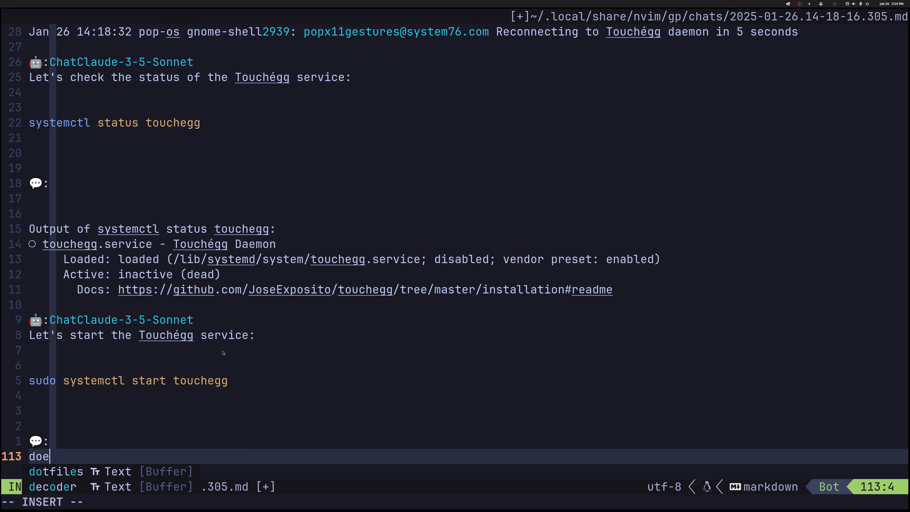
key(Escape)
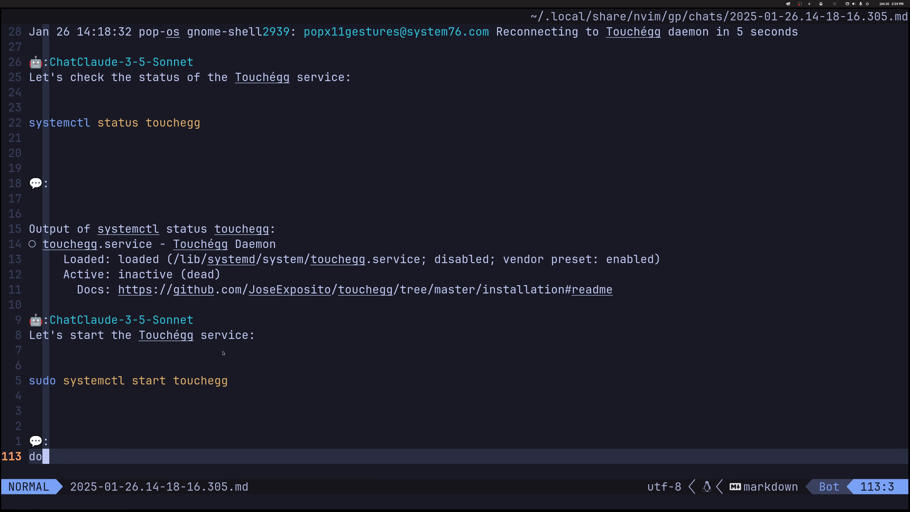
key(i)
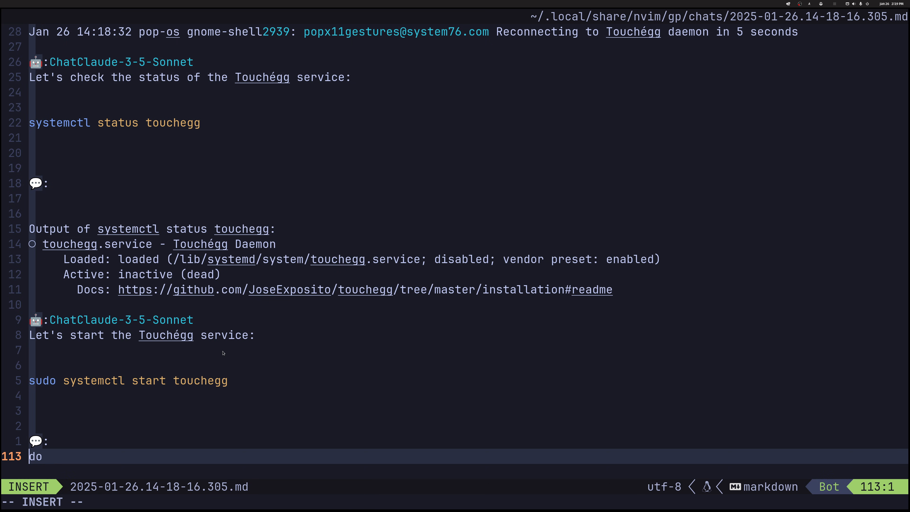
key(Escape)
text(do I have)
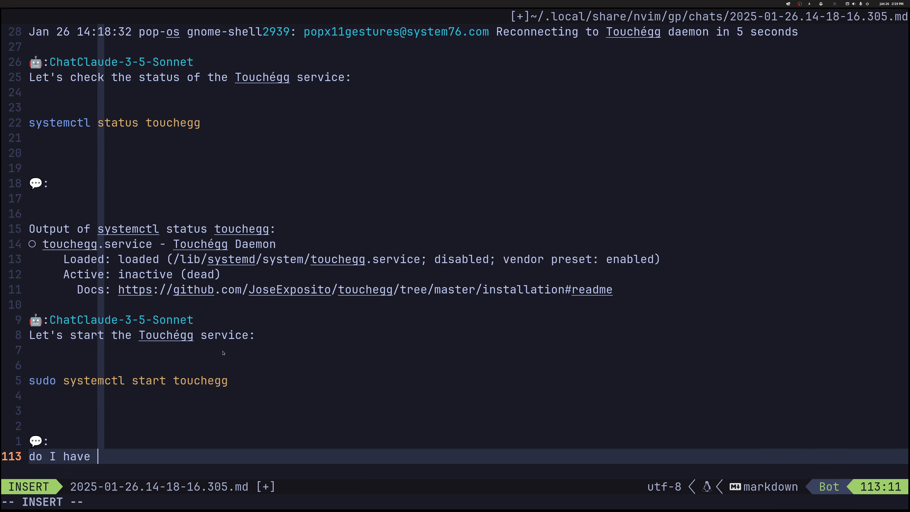
text(touch support)
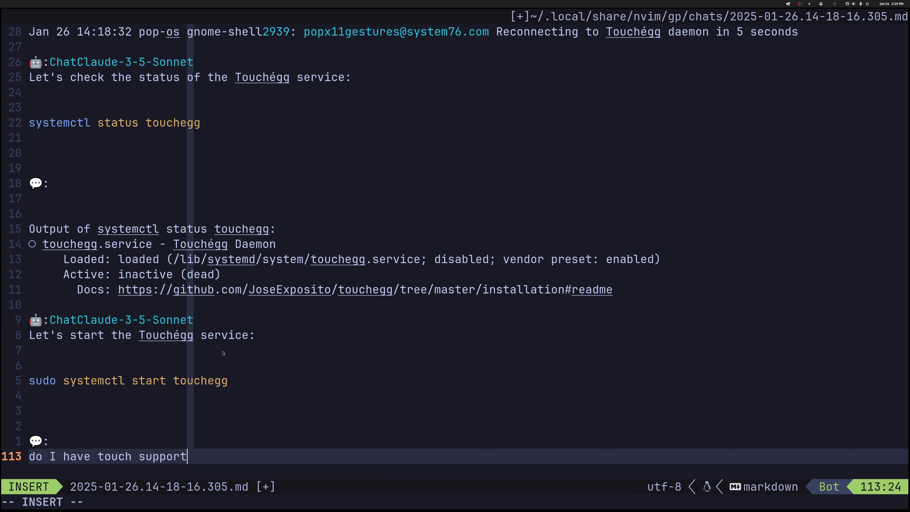
key(Escape)
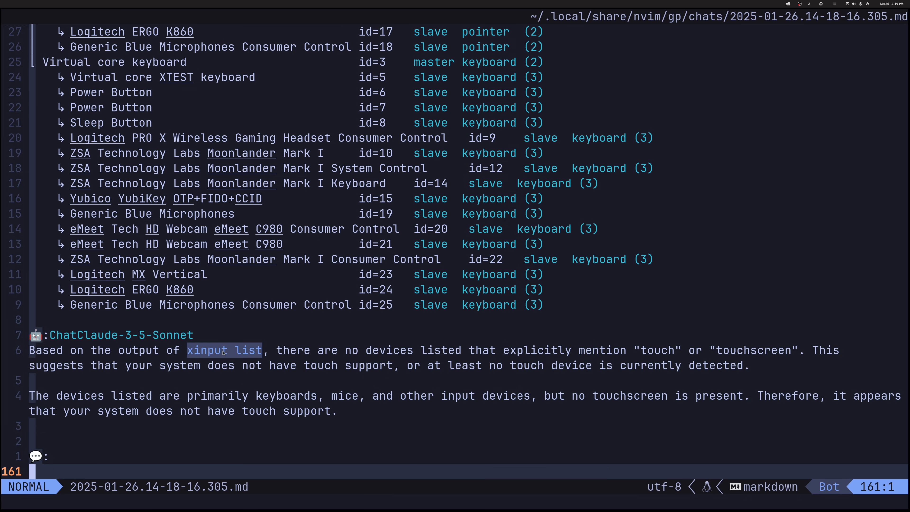
- Ask Claude 'how can we disable the service' and send it for an answer
text(how can)
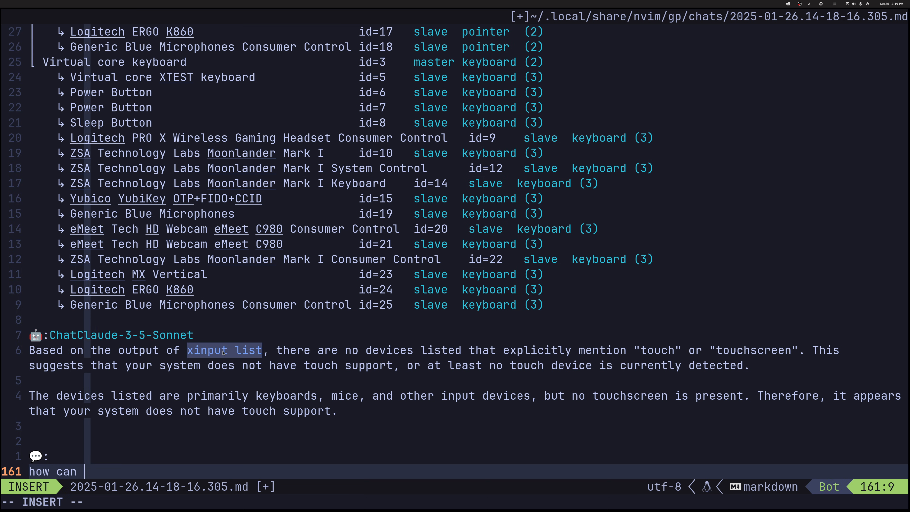
text(we disable the)
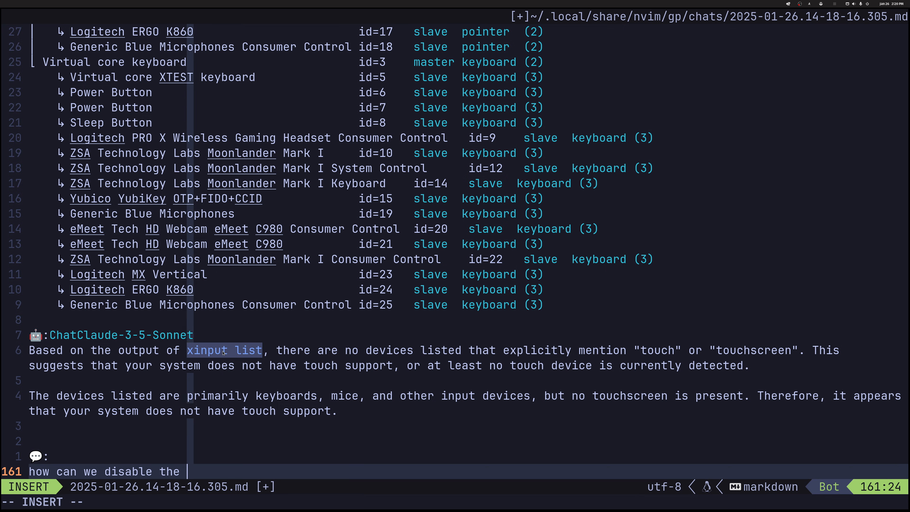
text(service)
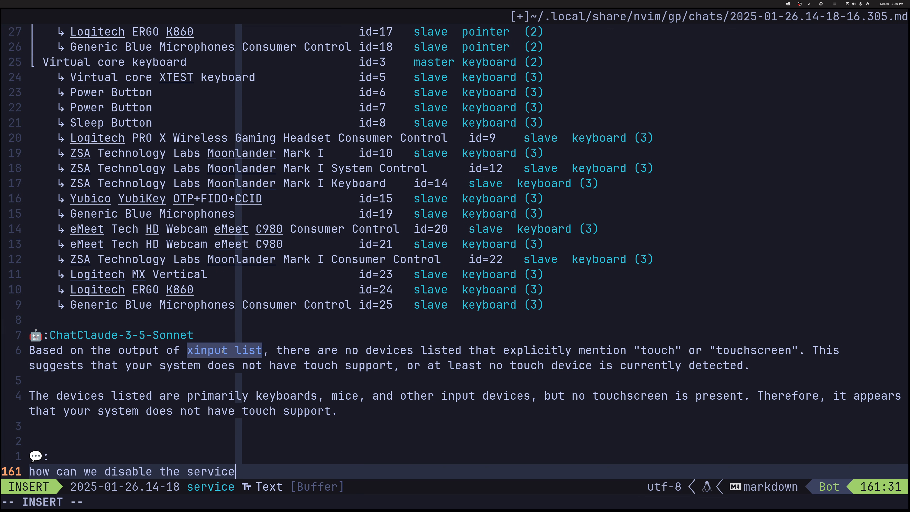
key(Escape)
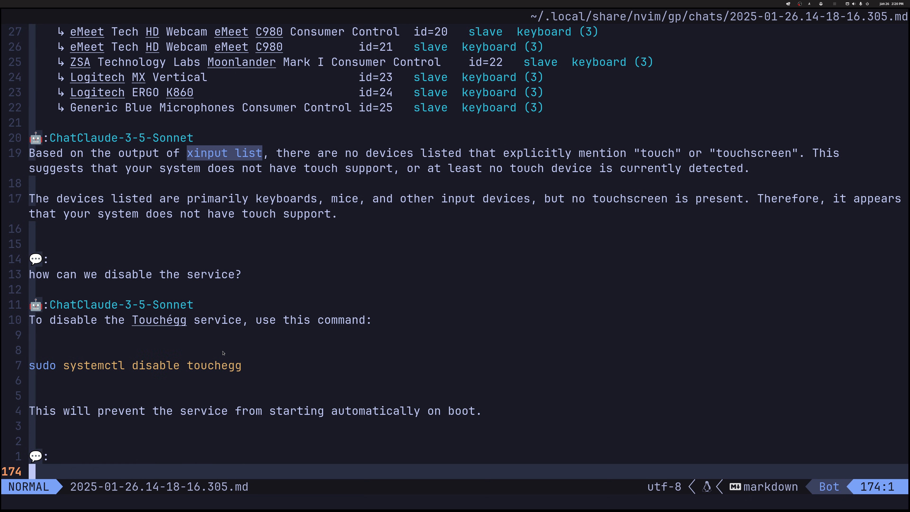
- Ask Claude 'what's the difference between disable and stop?'
text(what's)
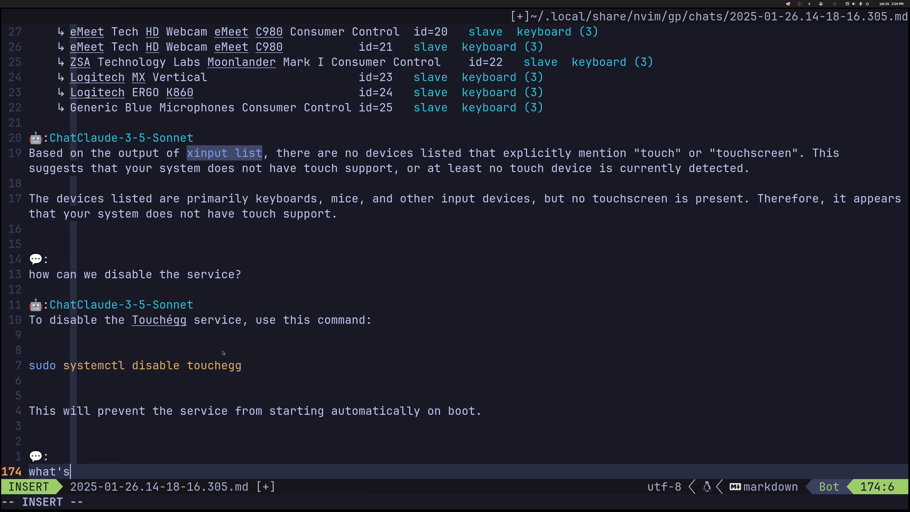
text(the difference)
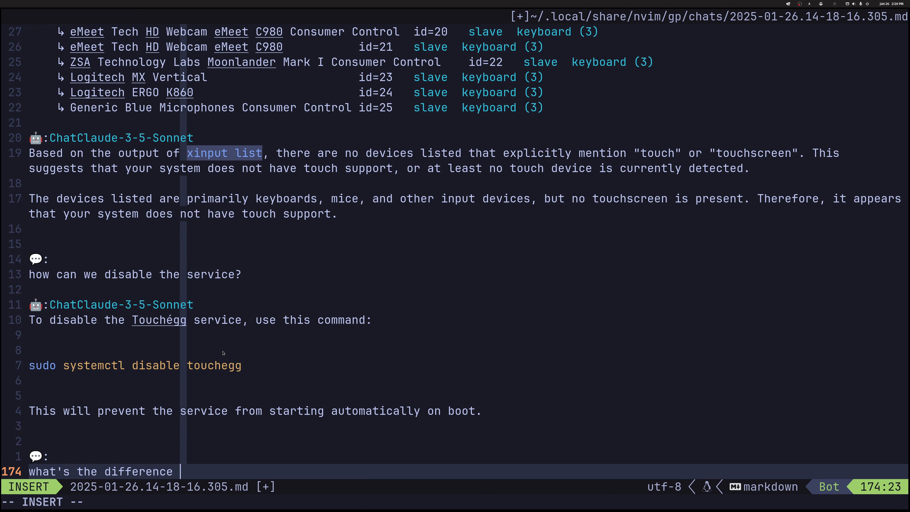
text(between de)
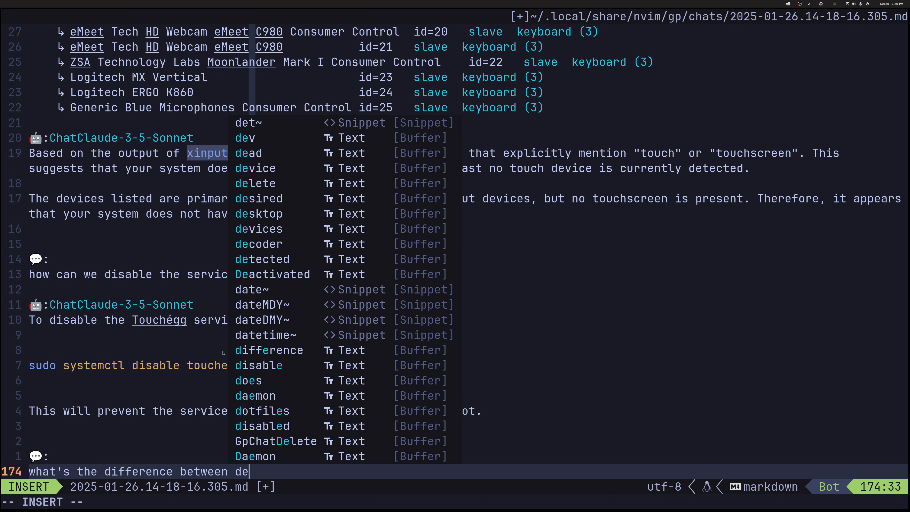
text(isable and stop?)
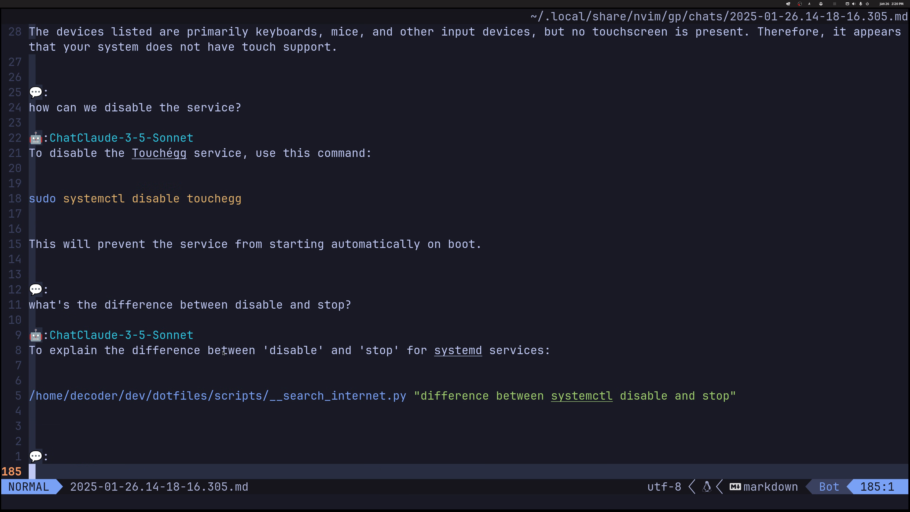
- Close the chat message with ``` before returning to the Demo Time slide
text(```)
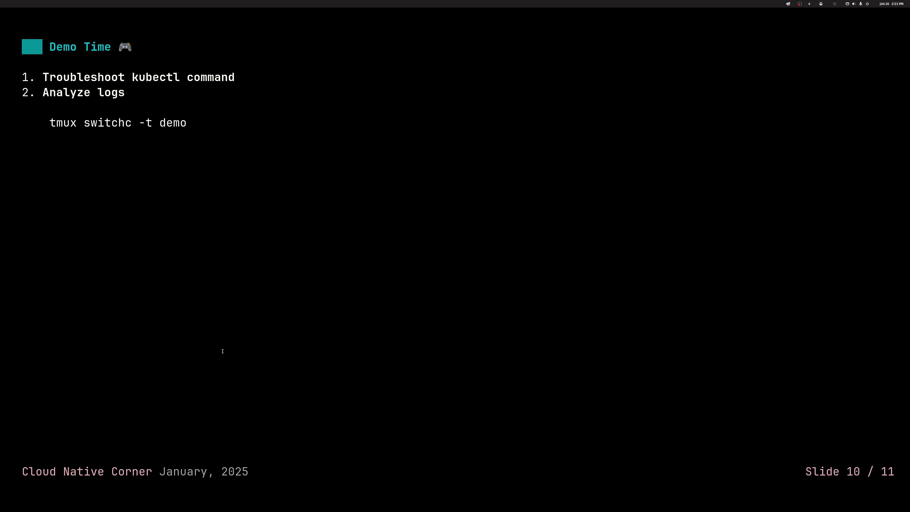
- Advance to the final 'That's all folks!' slide, 11 of 11
key(Right)
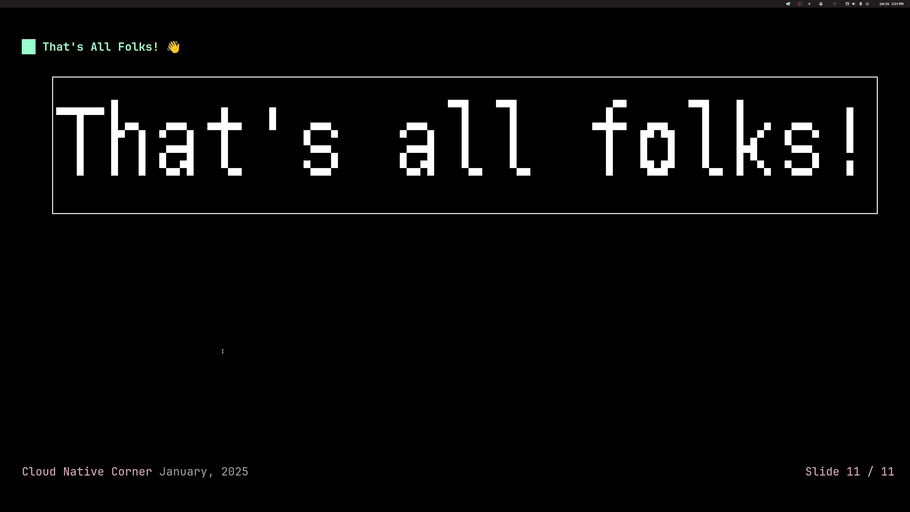